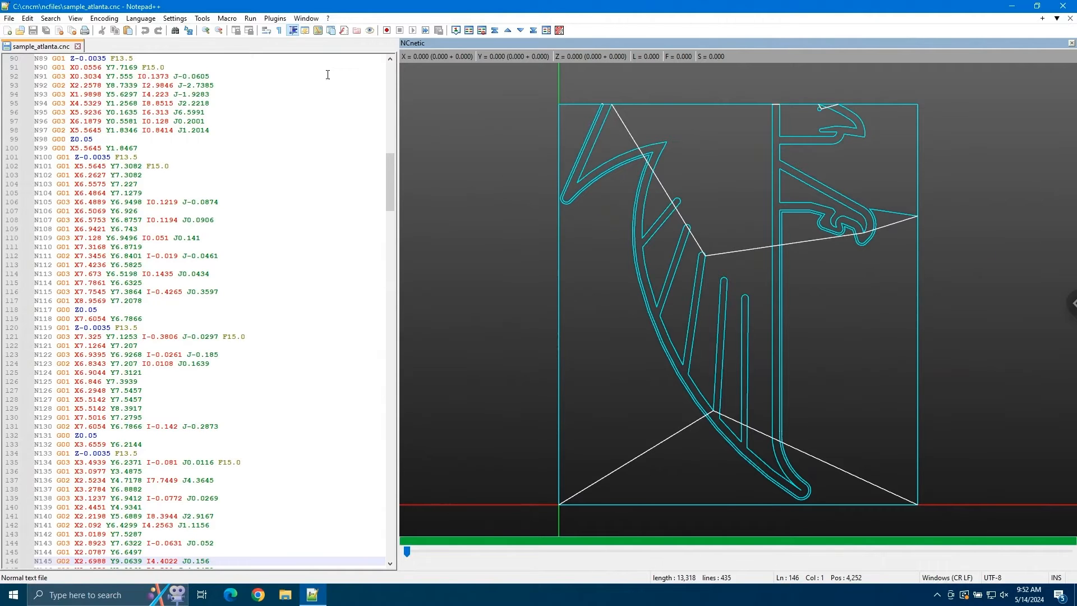
Close the Notepad++ window with the plotted G-code to reveal the desktop shortcuts.
click(275, 18)
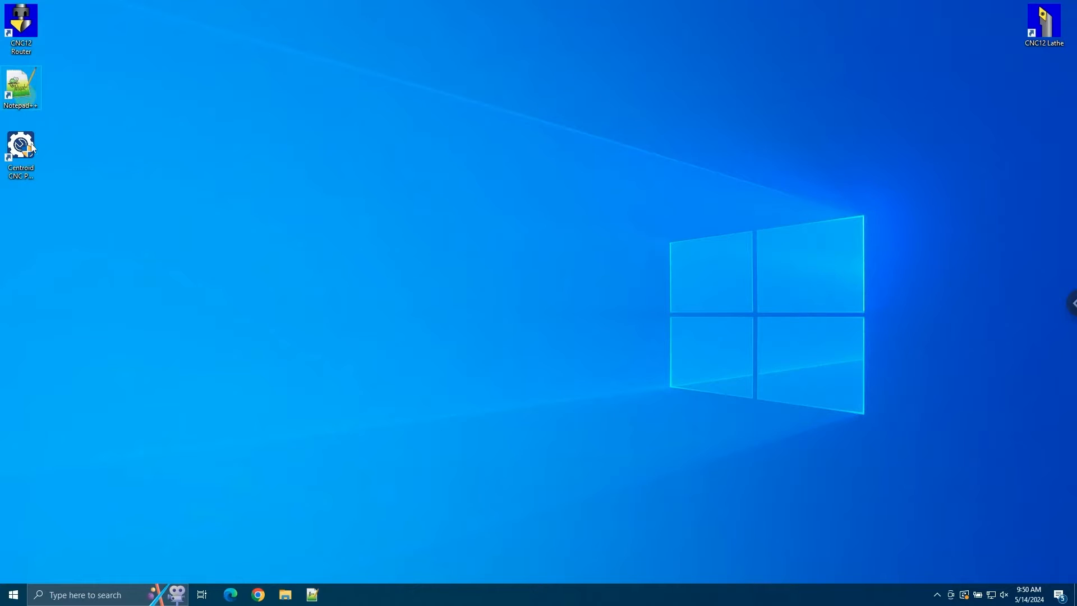
mouse_move(20, 147)
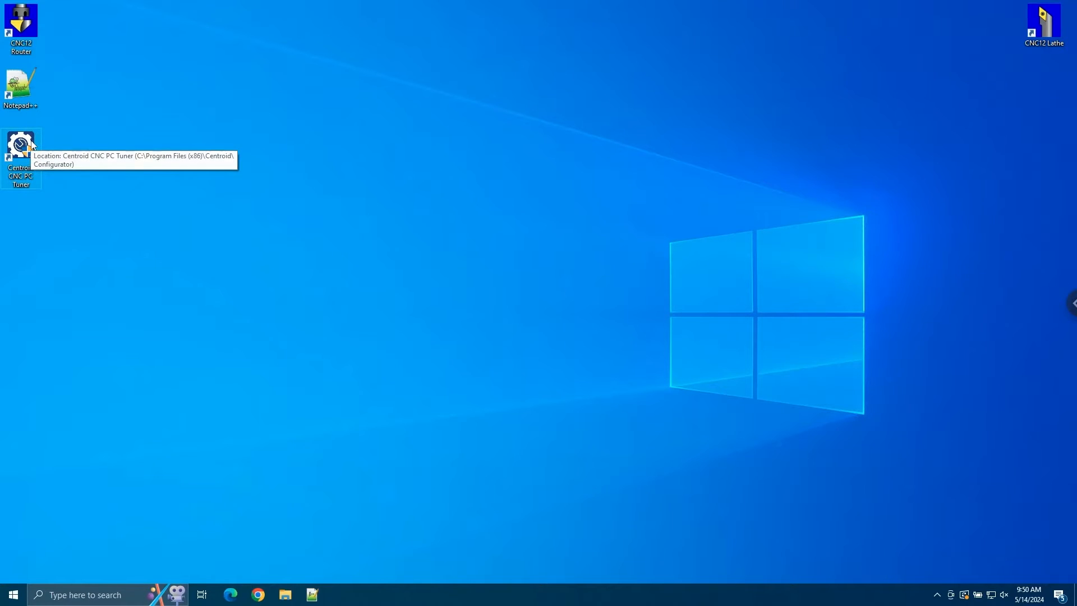
mouse_move(73, 153)
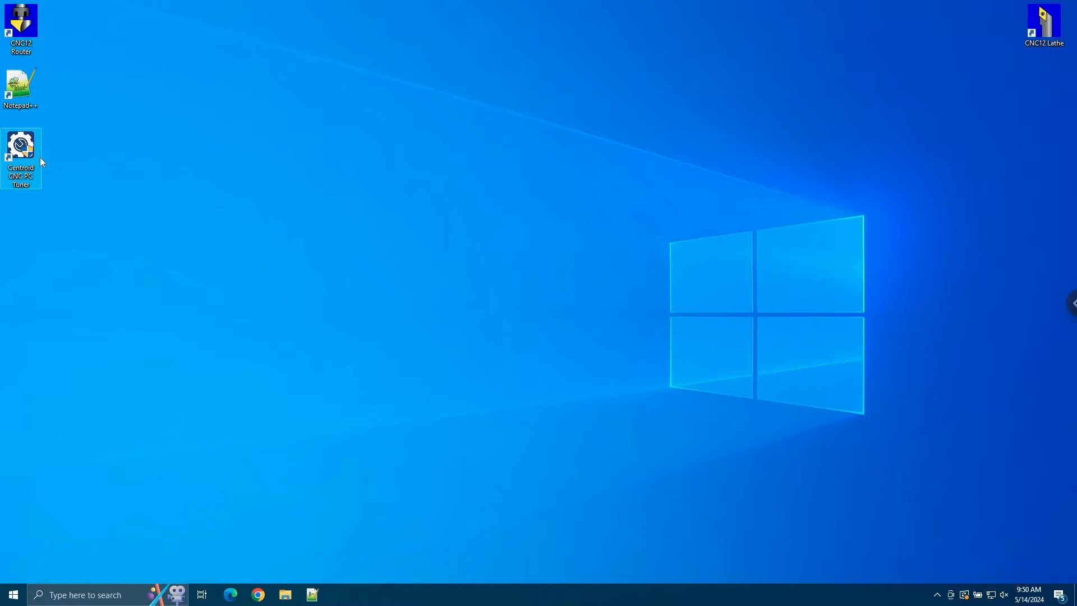
mouse_move(257, 143)
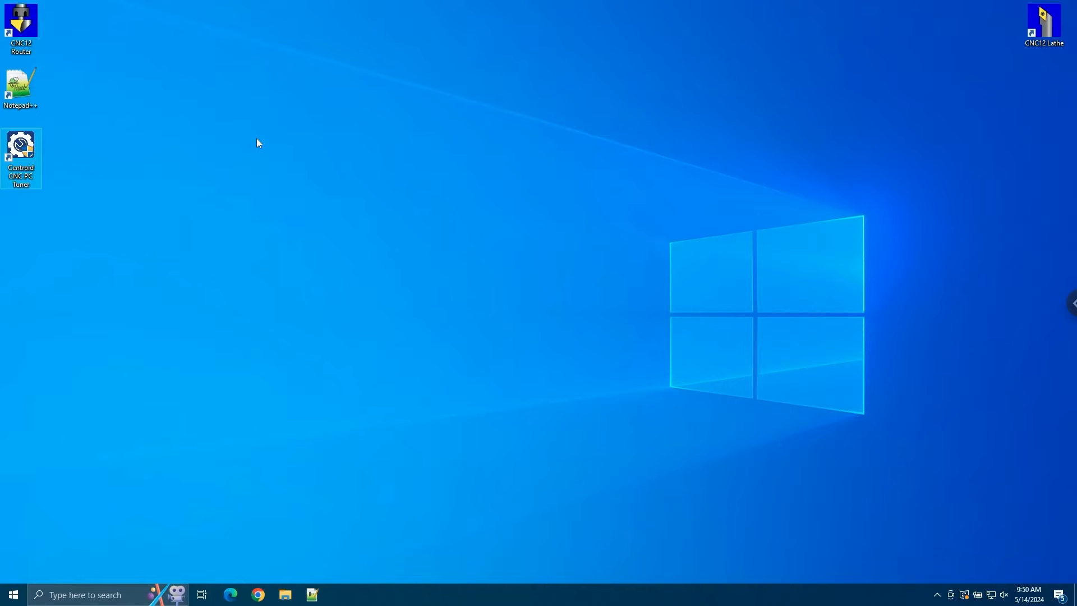
Launch Centroid CNC PC Tuner and run Configure Notepad++ for G&M code editing.
double_click(20, 146)
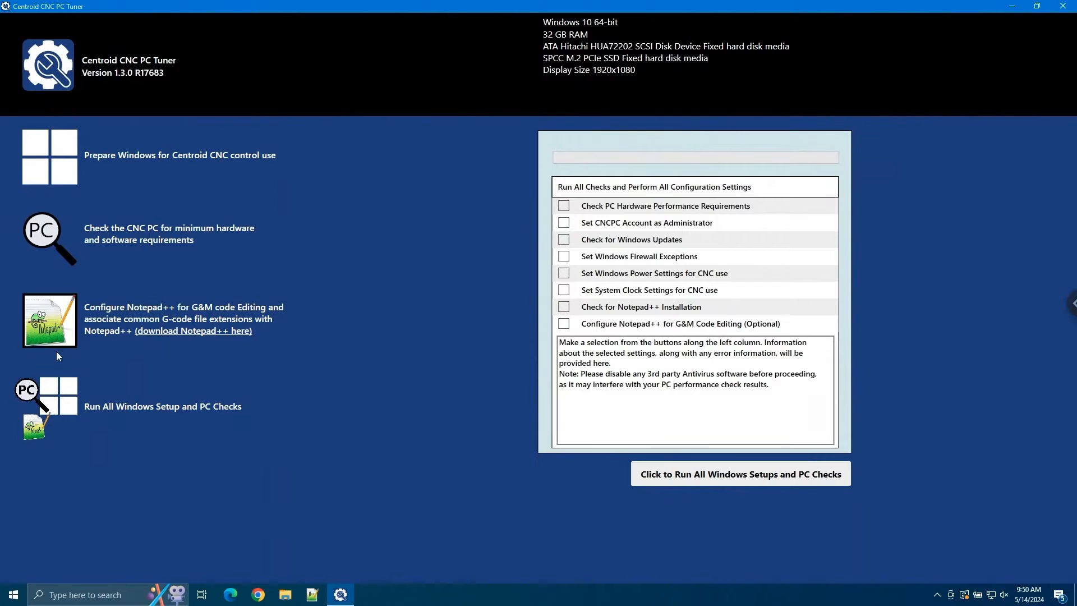
click(49, 319)
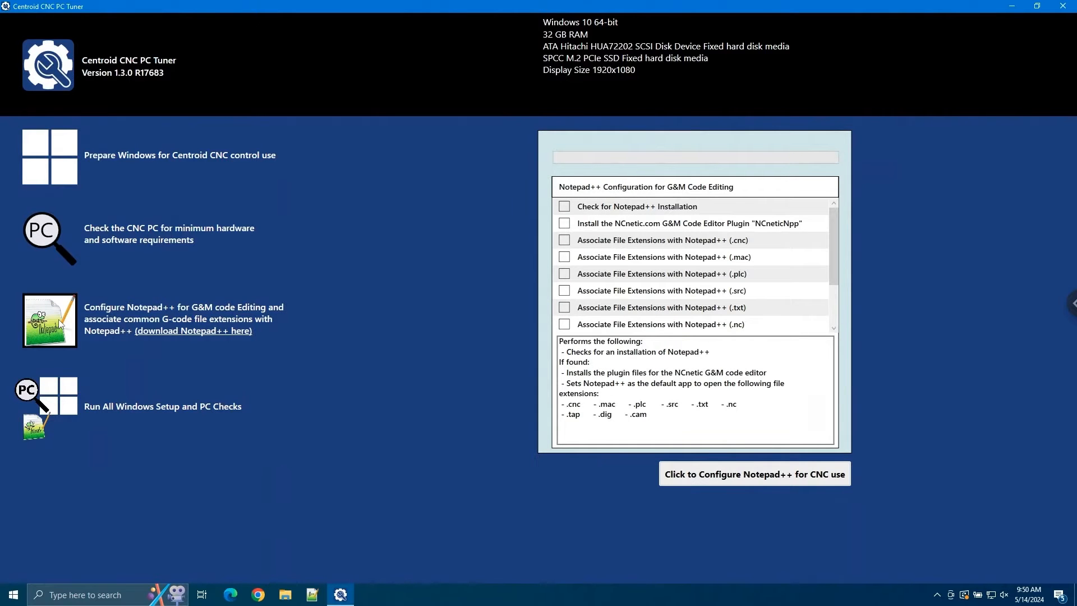
mouse_move(292, 314)
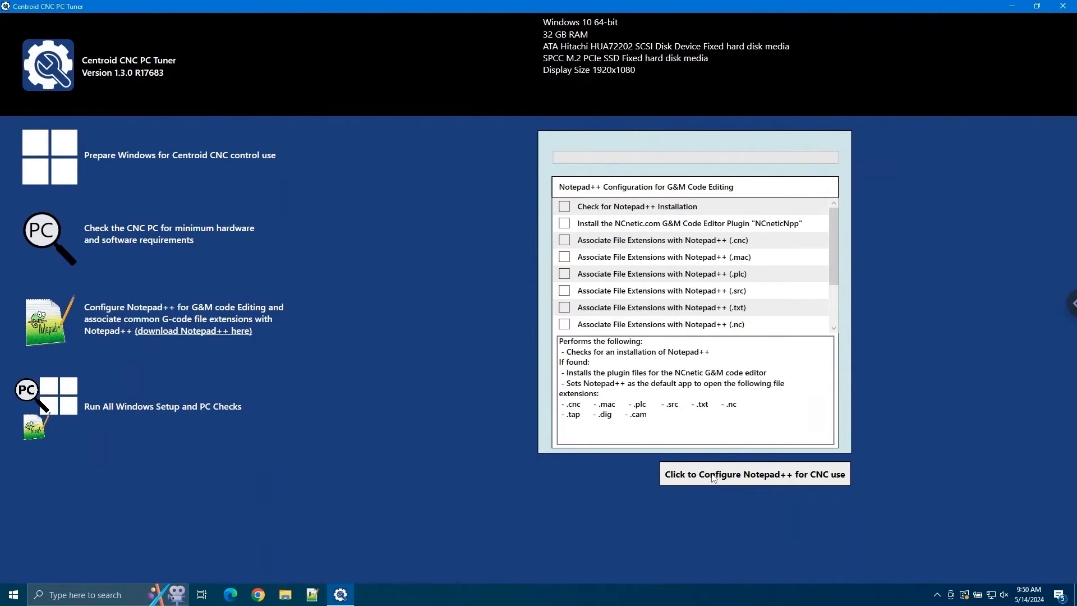
click(753, 474)
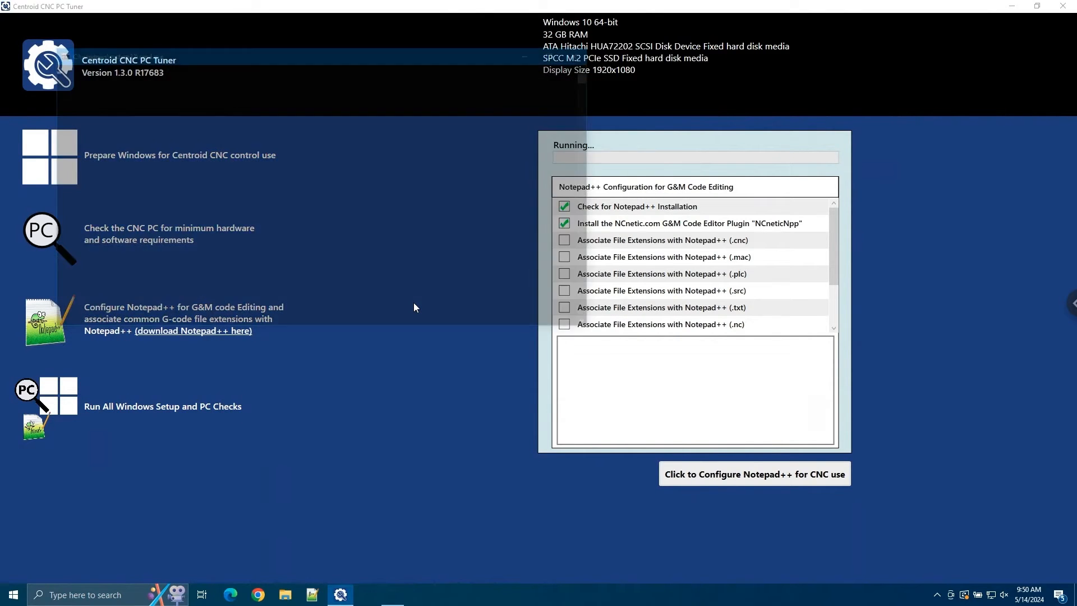
click(753, 474)
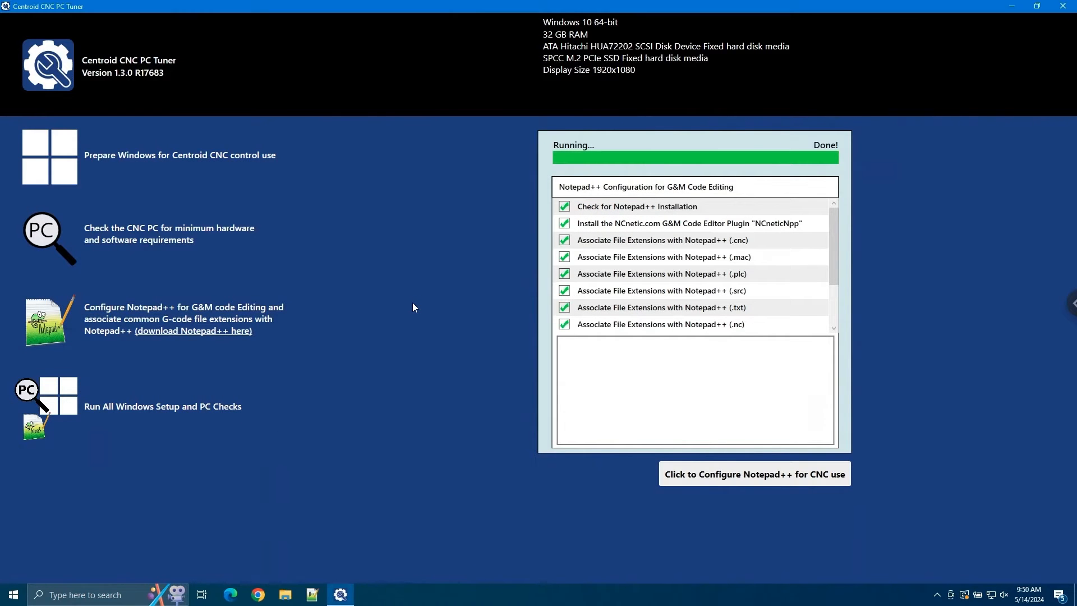
mouse_move(427, 314)
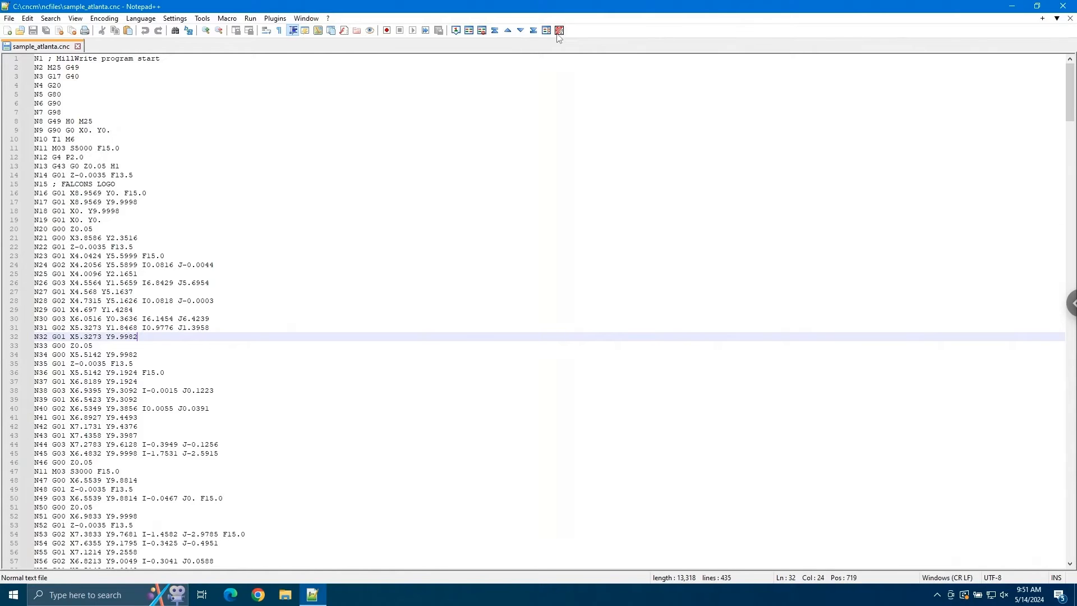
mouse_move(560, 30)
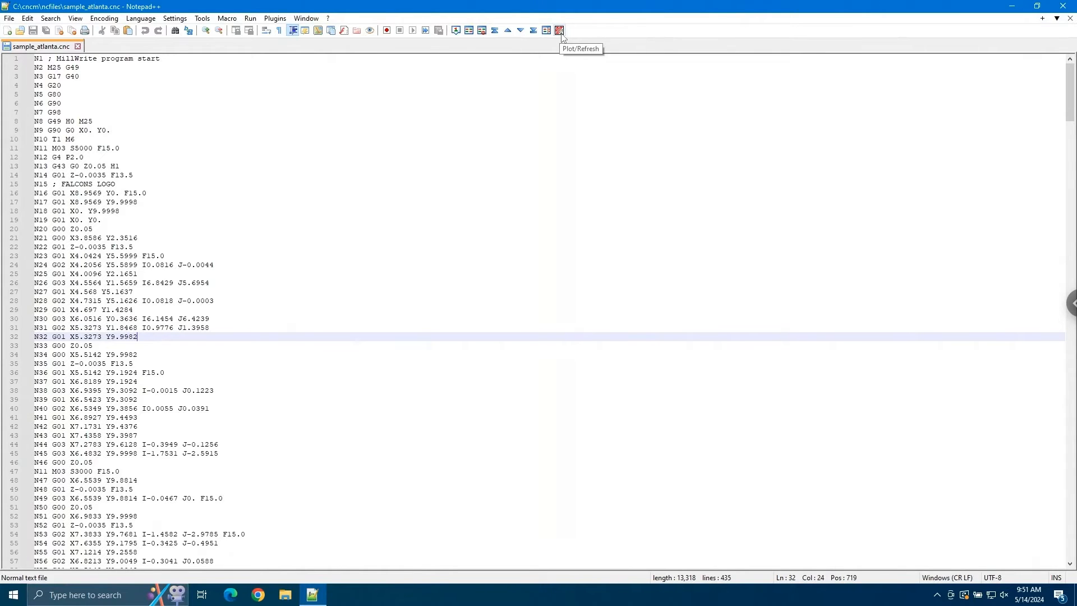
mouse_move(383, 34)
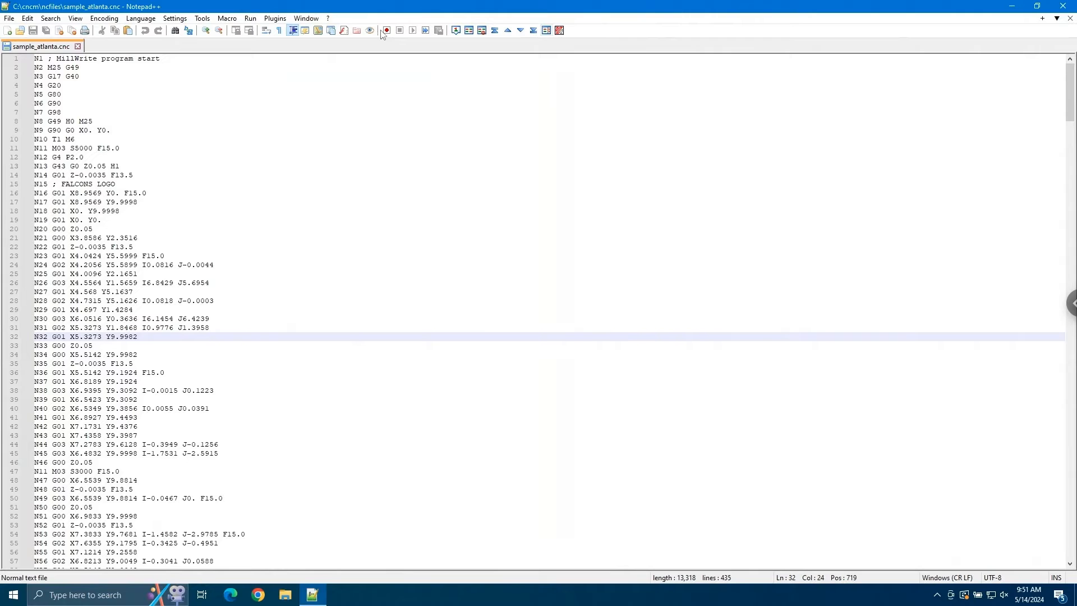
Plot the sample_atlanta.cnc toolpath with NCnetic Plot/Refresh.
click(275, 18)
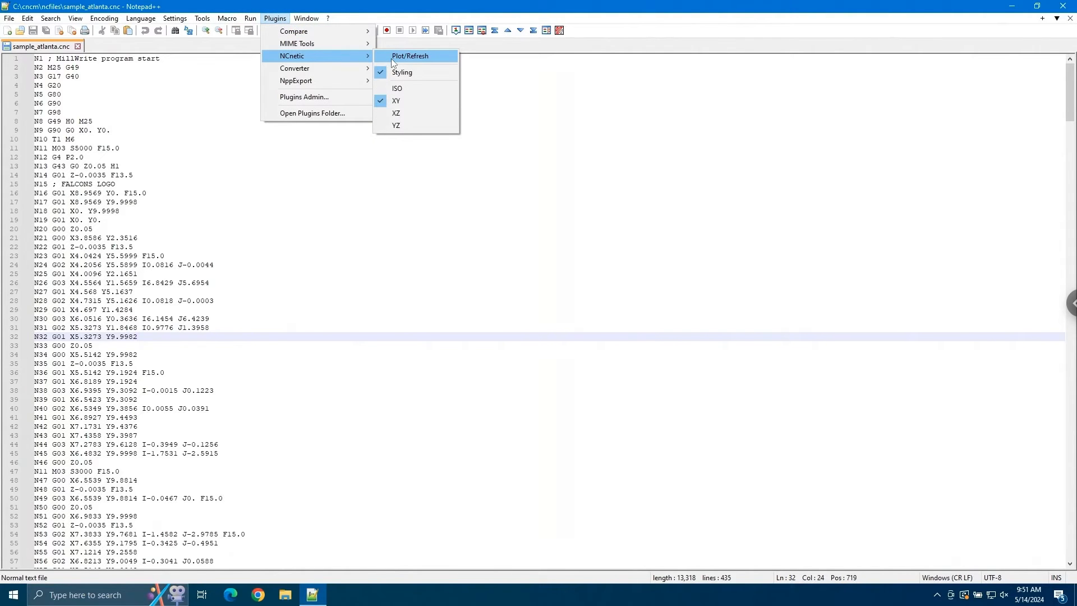
click(410, 56)
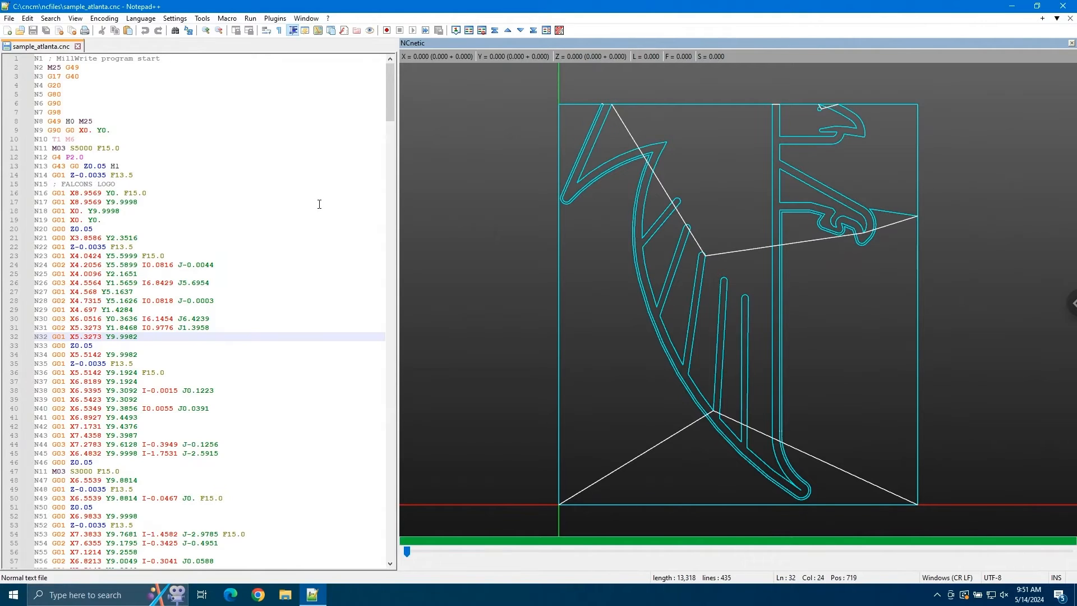
mouse_move(276, 218)
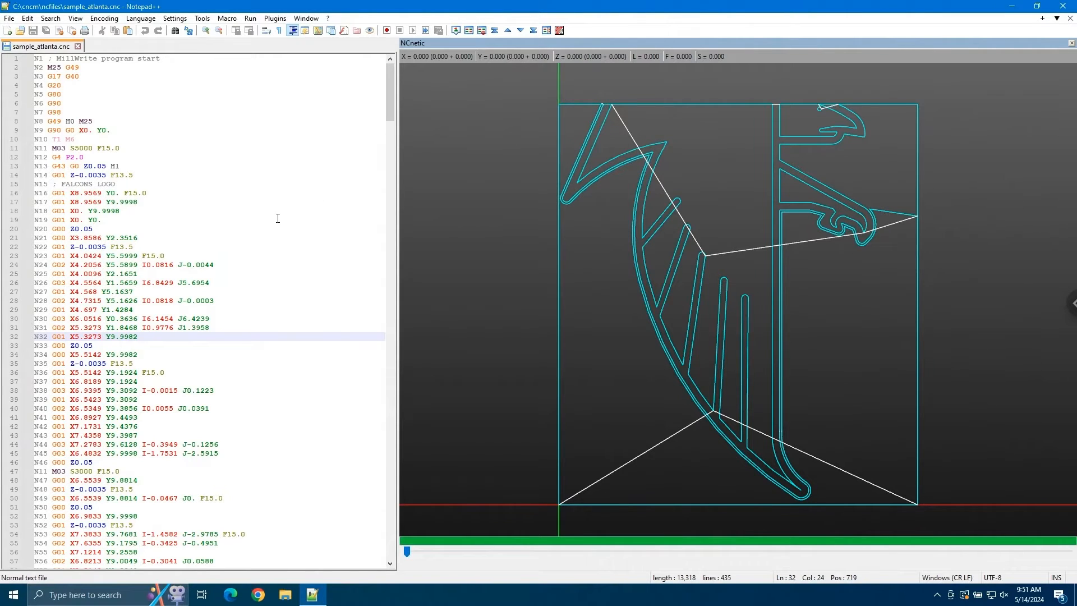
mouse_move(453, 68)
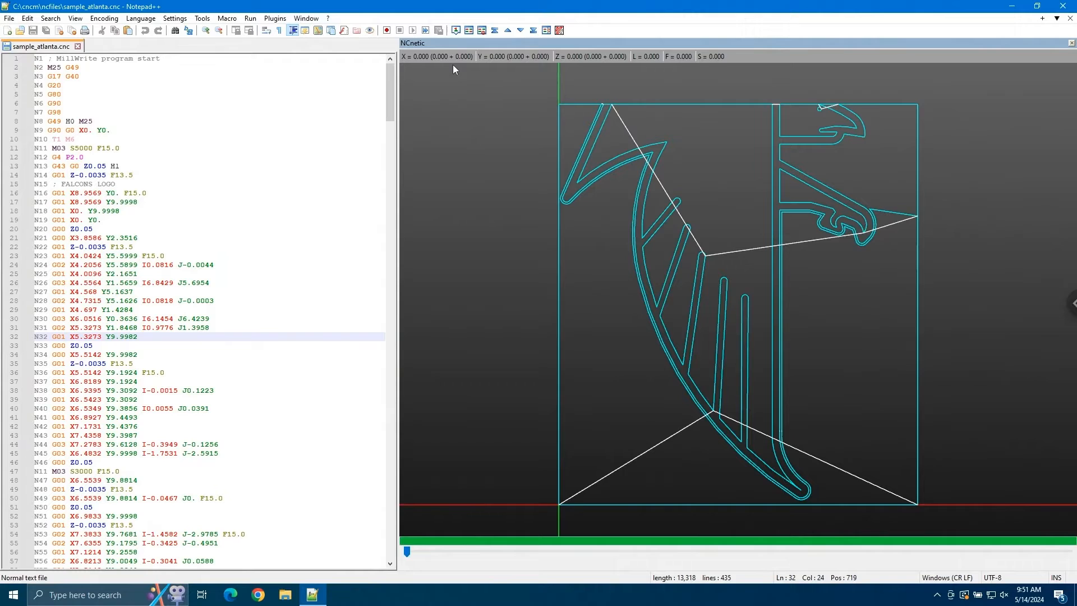
mouse_move(651, 71)
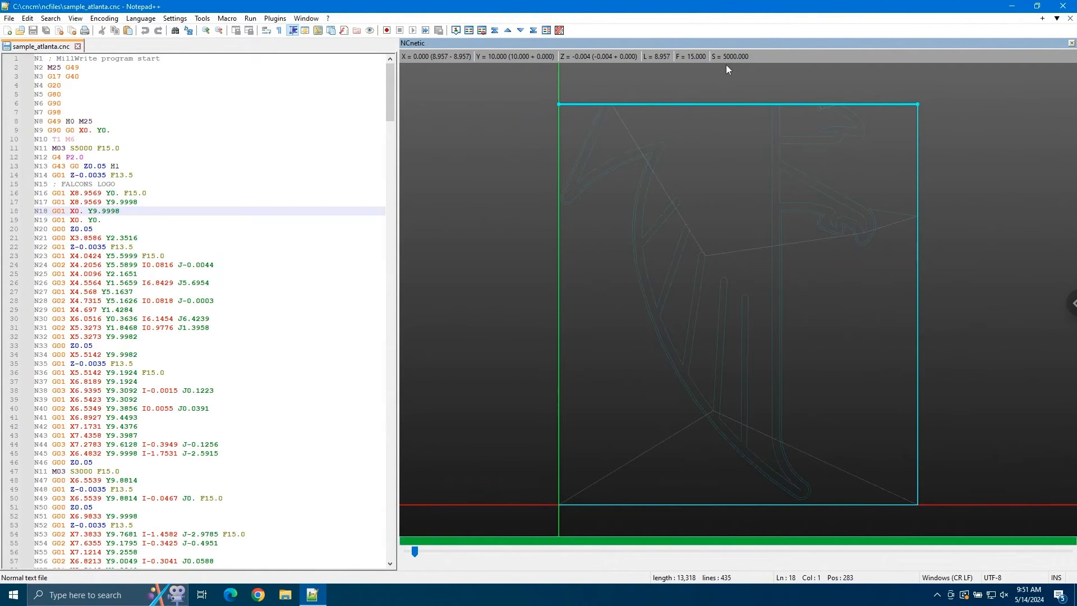
mouse_move(657, 65)
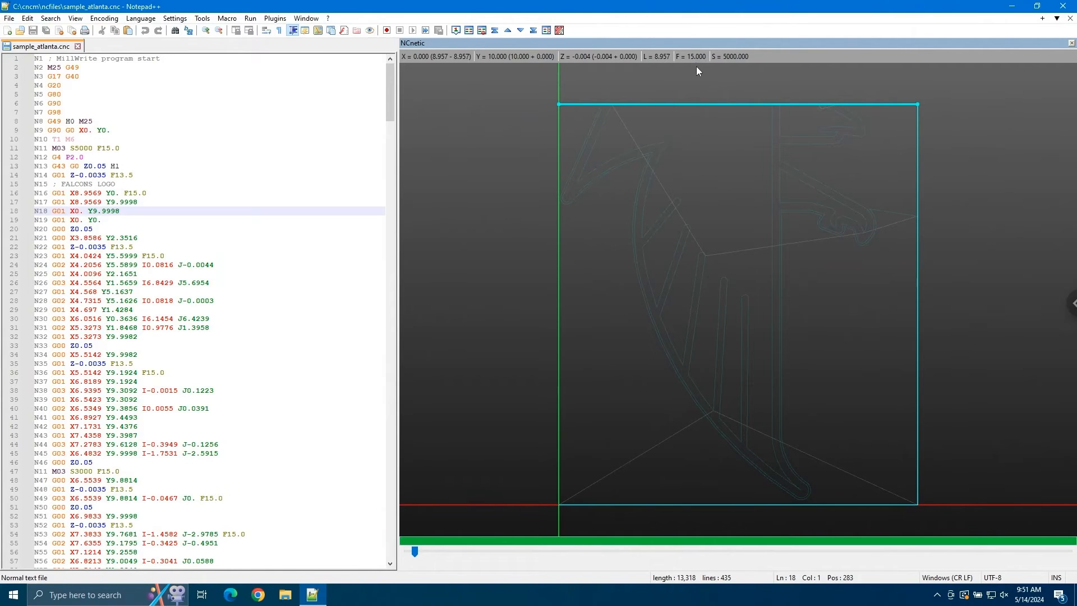
mouse_move(733, 67)
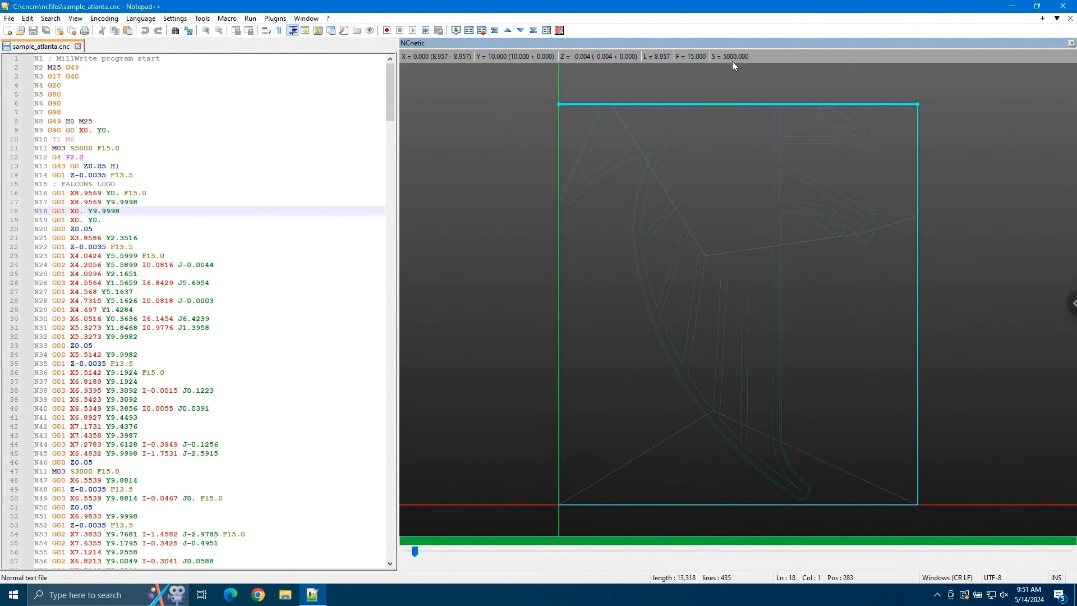
mouse_move(856, 300)
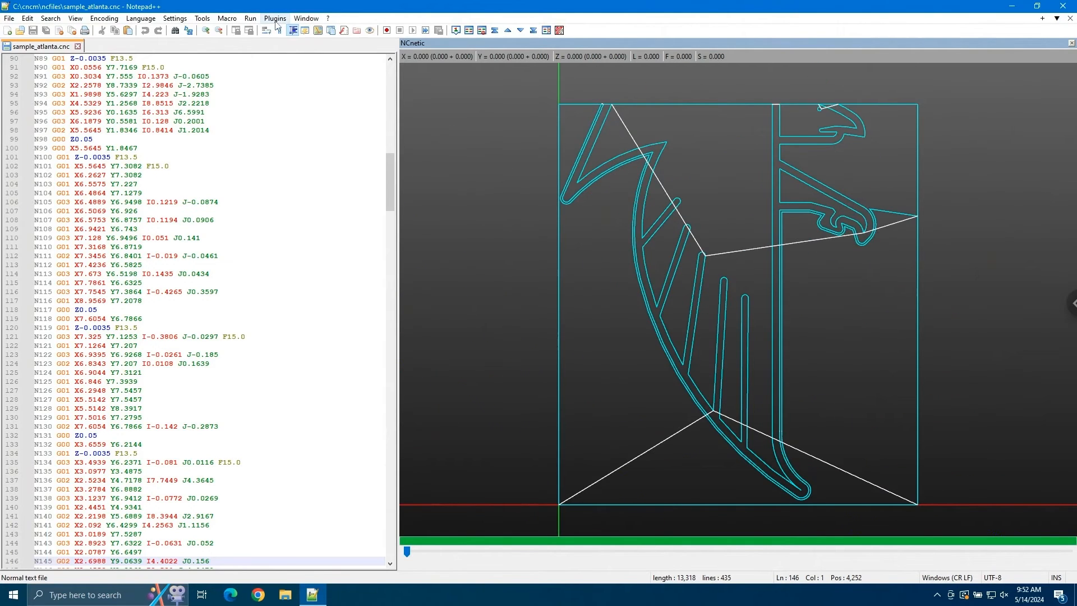
Switch the NCnetic plot to the ISO isometric view and scroll the code back to the top.
click(274, 18)
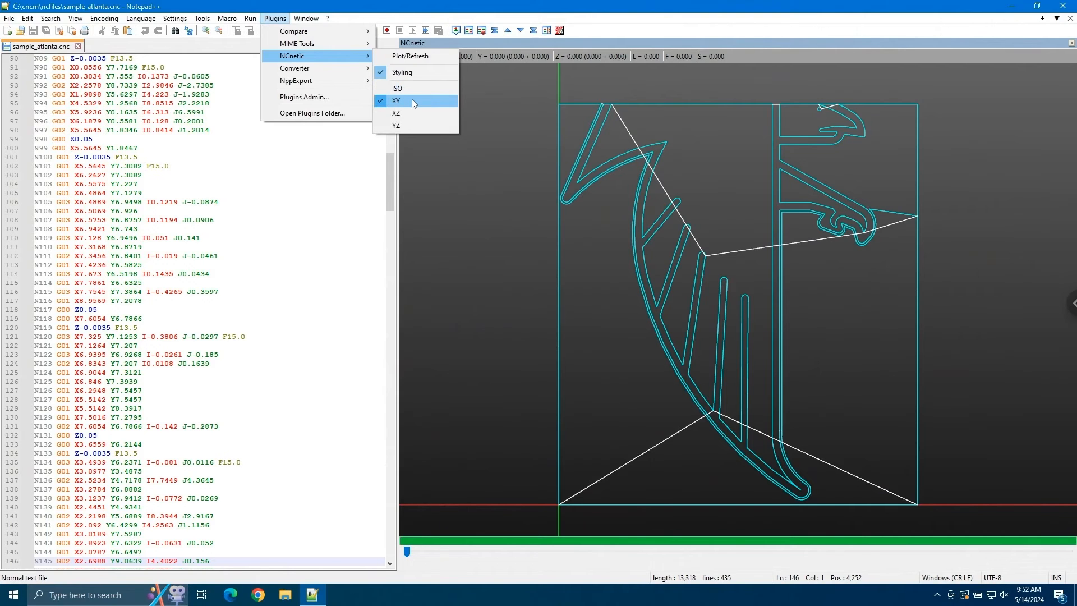
mouse_move(415, 125)
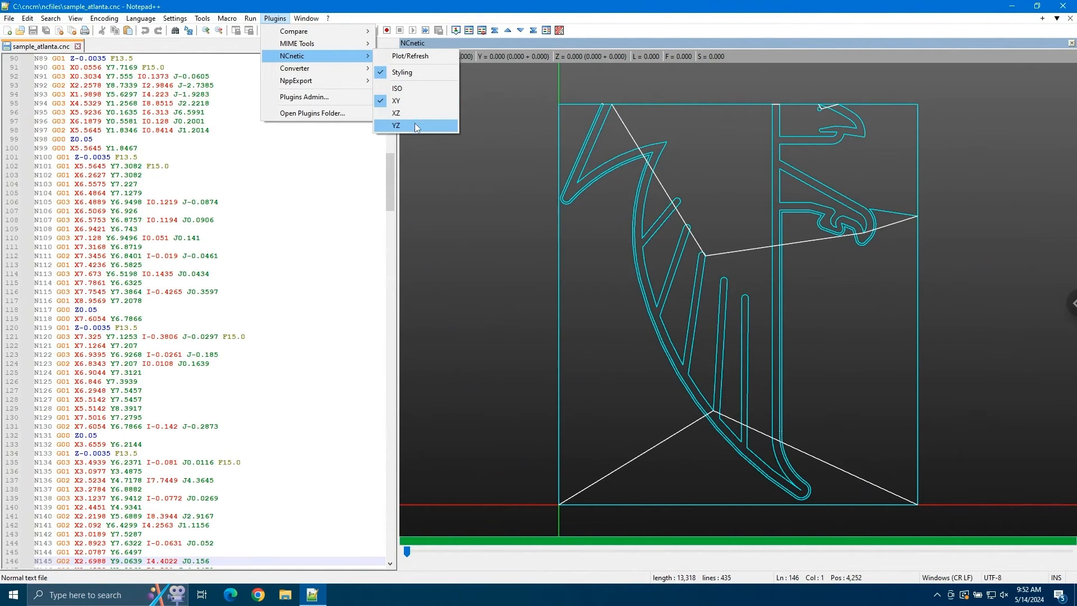
click(396, 125)
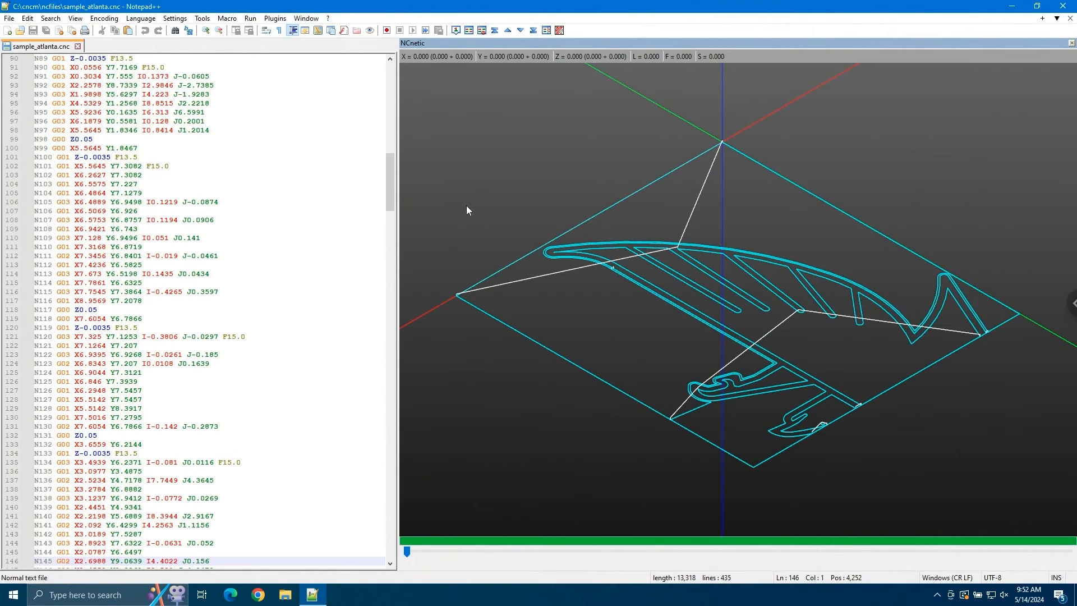
mouse_move(481, 159)
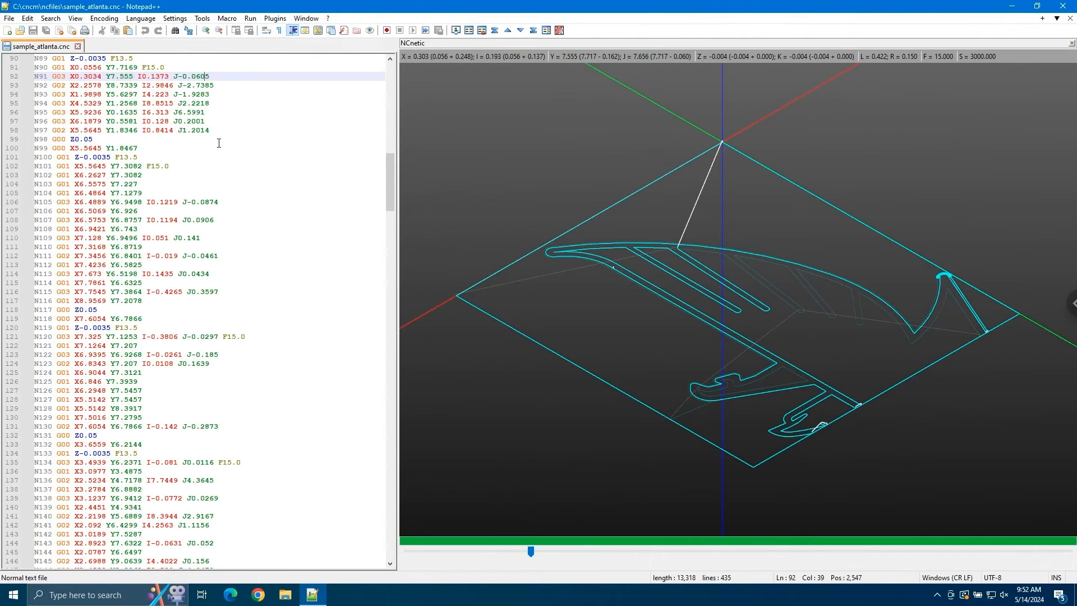
scroll(up, 3)
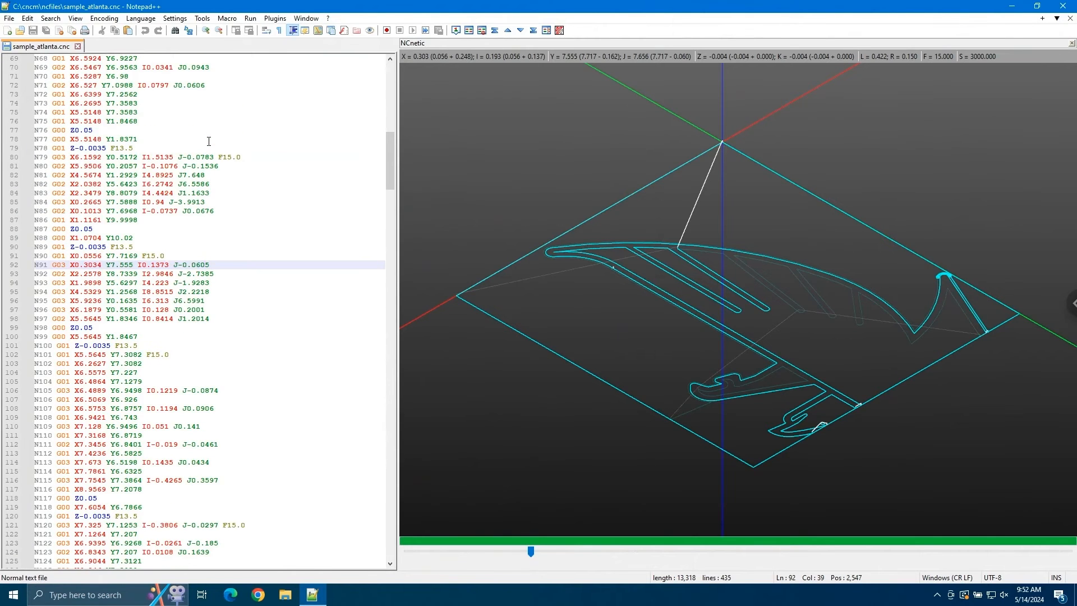
scroll(up, 3)
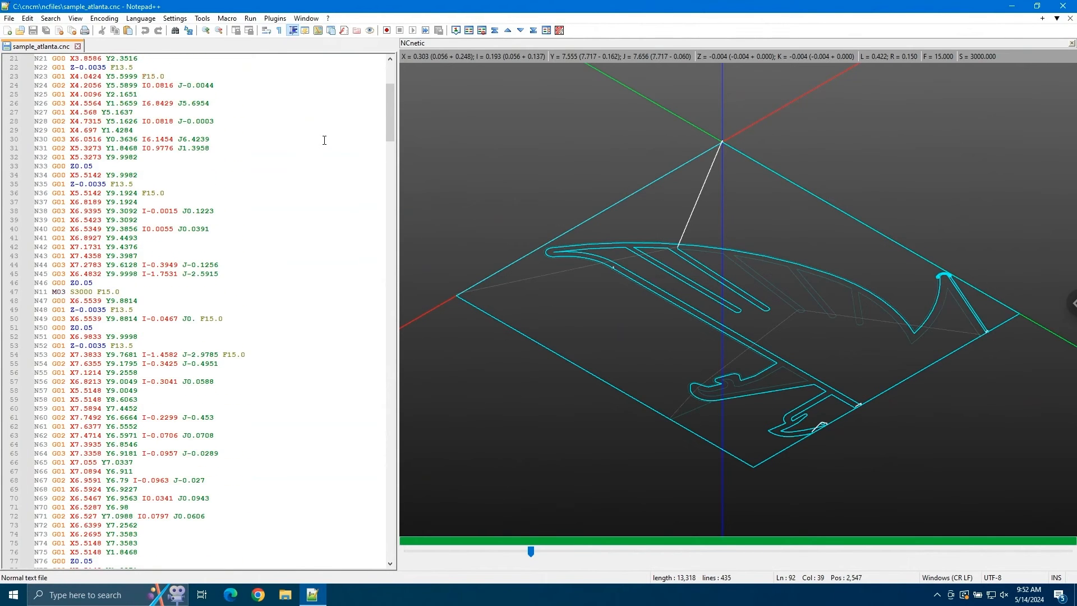
click(233, 317)
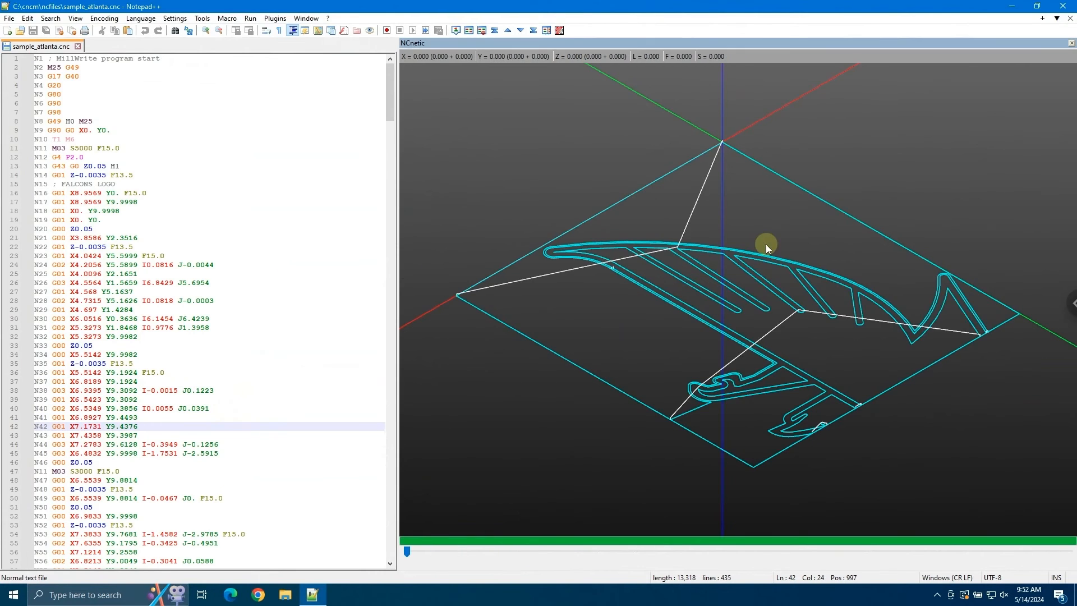
mouse_move(182, 226)
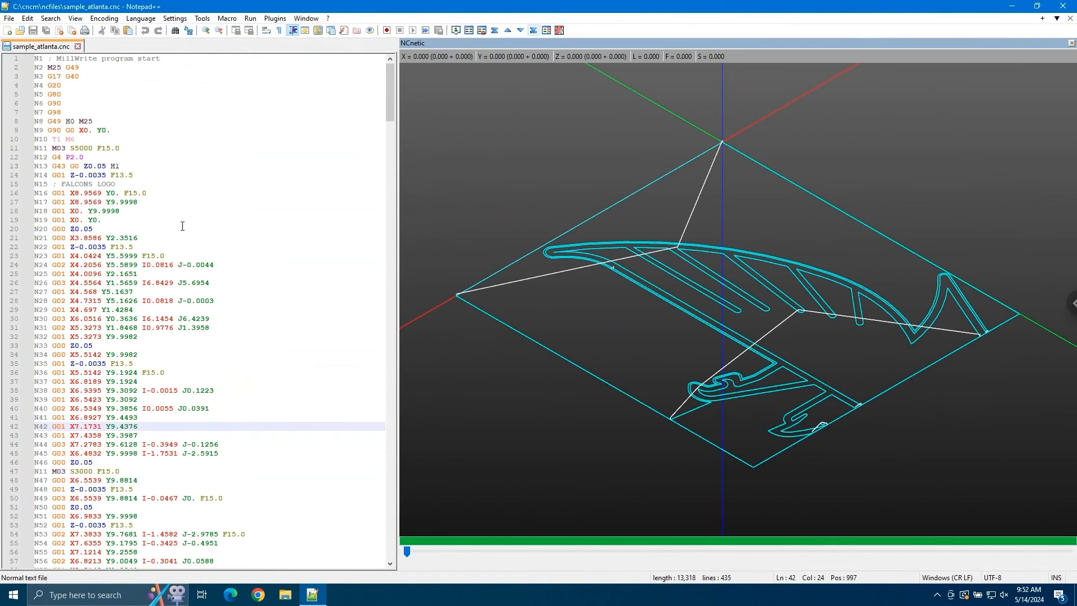
Change line N11's spindle speed to S3000, replot in XY view, and preview up to line N22.
click(559, 30)
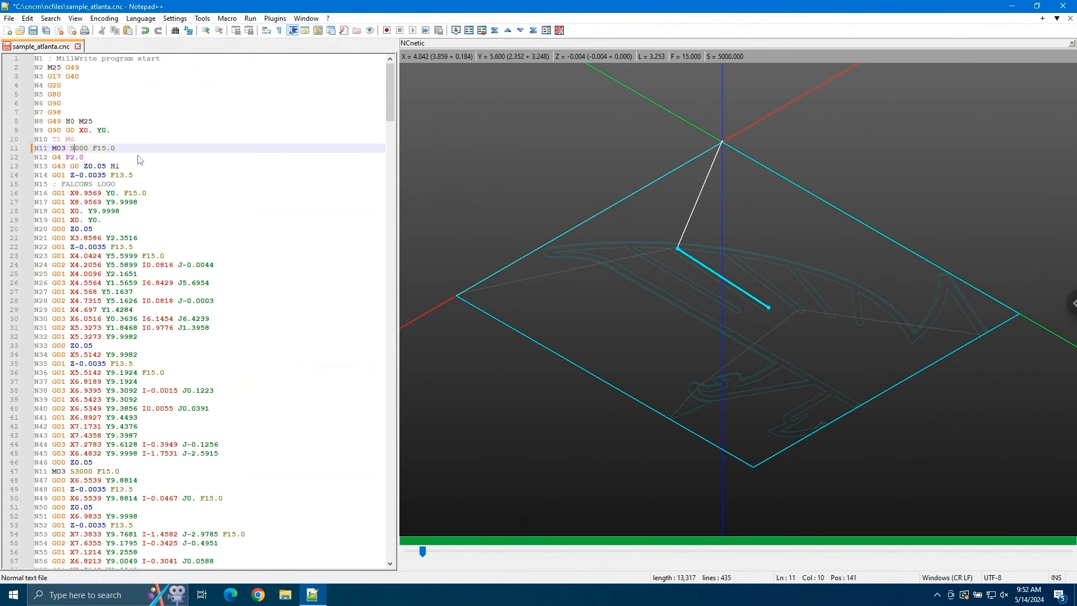
click(117, 184)
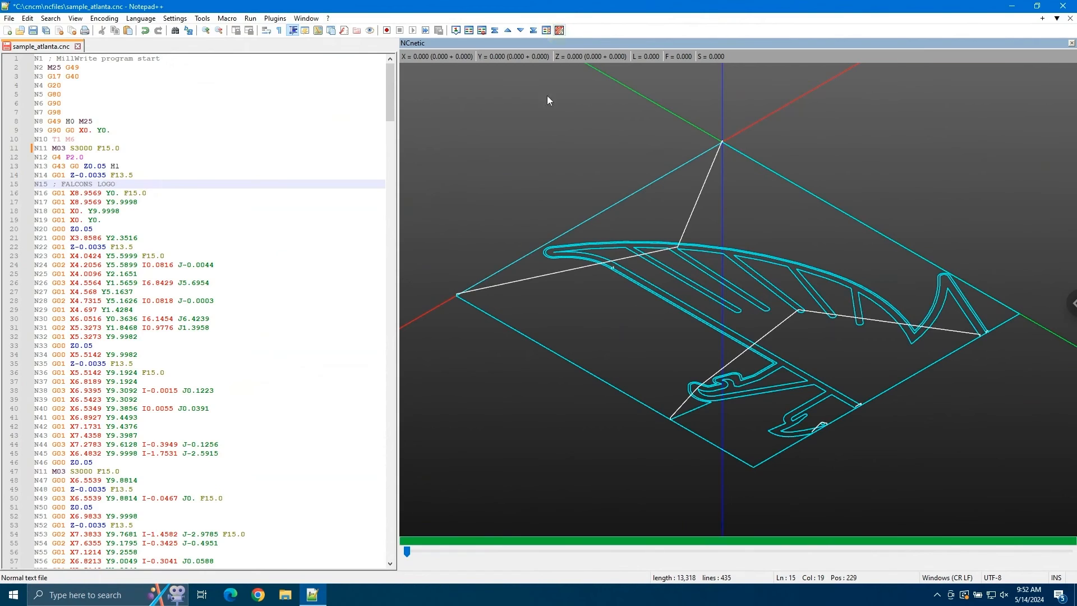
click(274, 18)
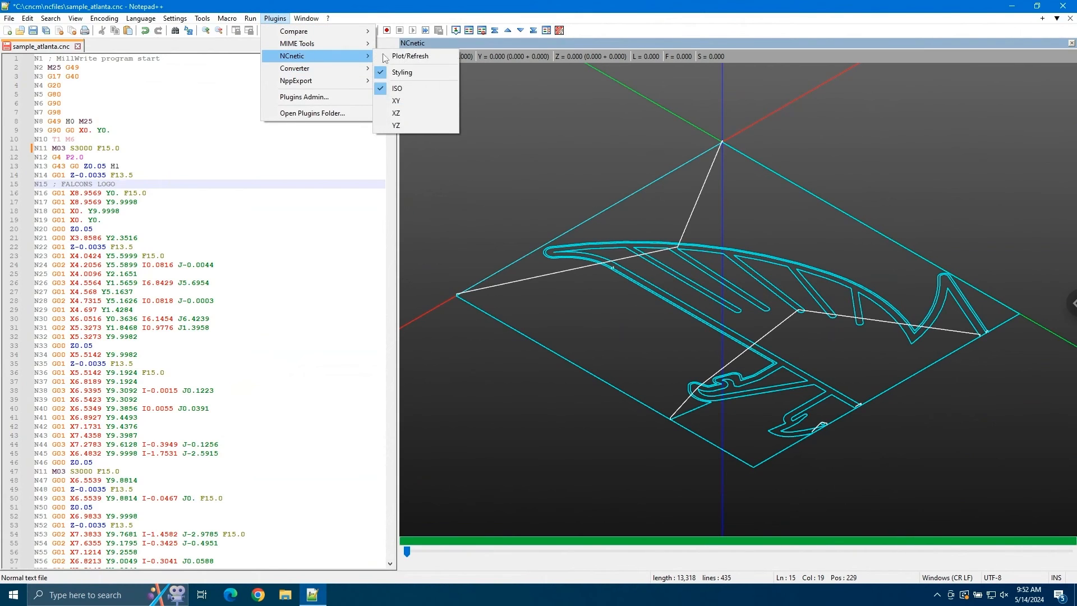
click(397, 101)
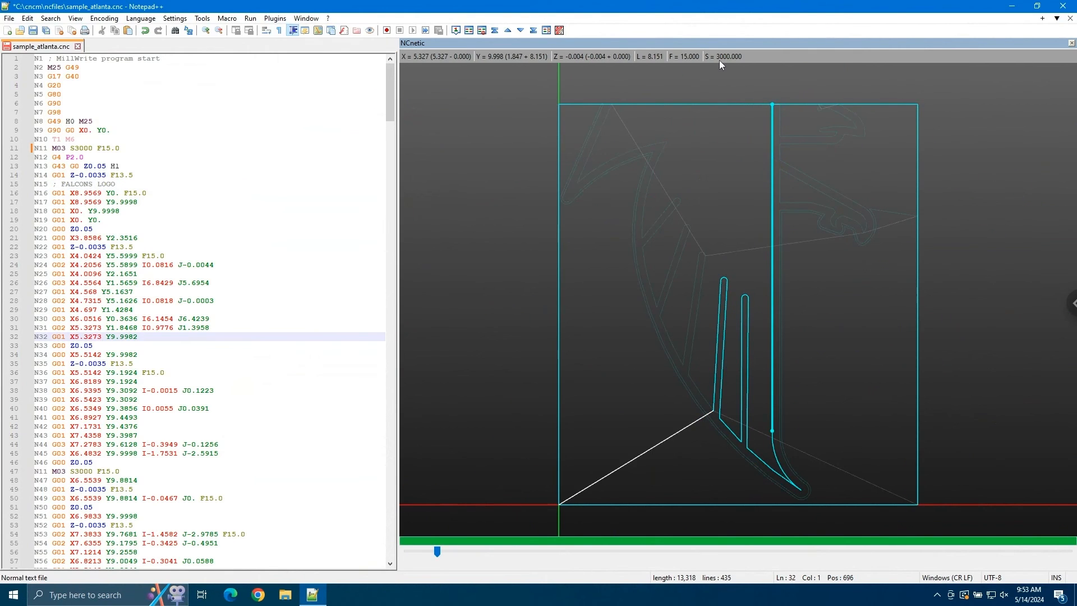
click(300, 247)
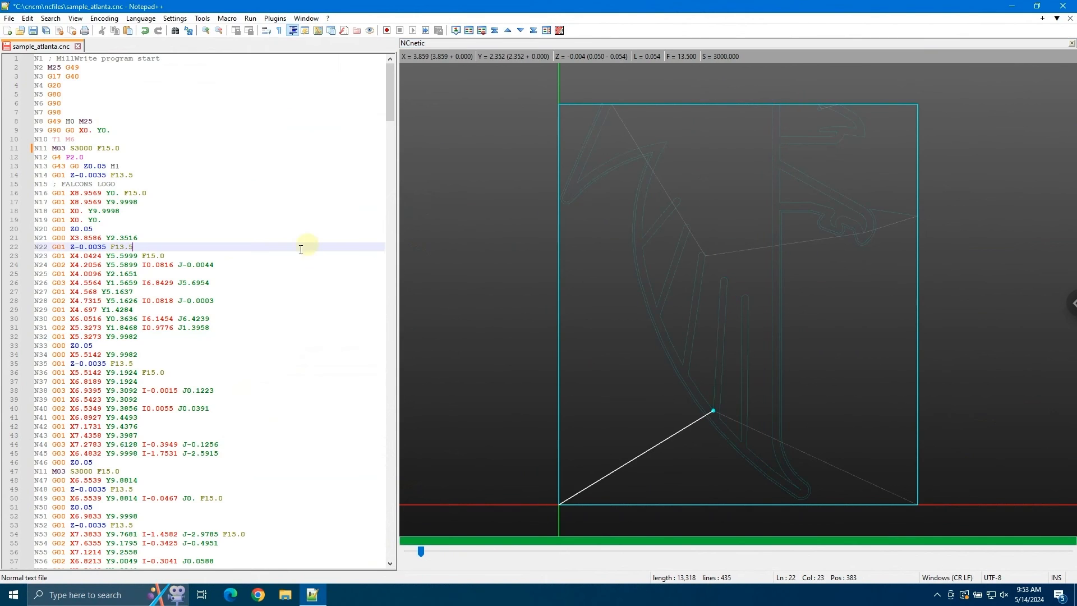